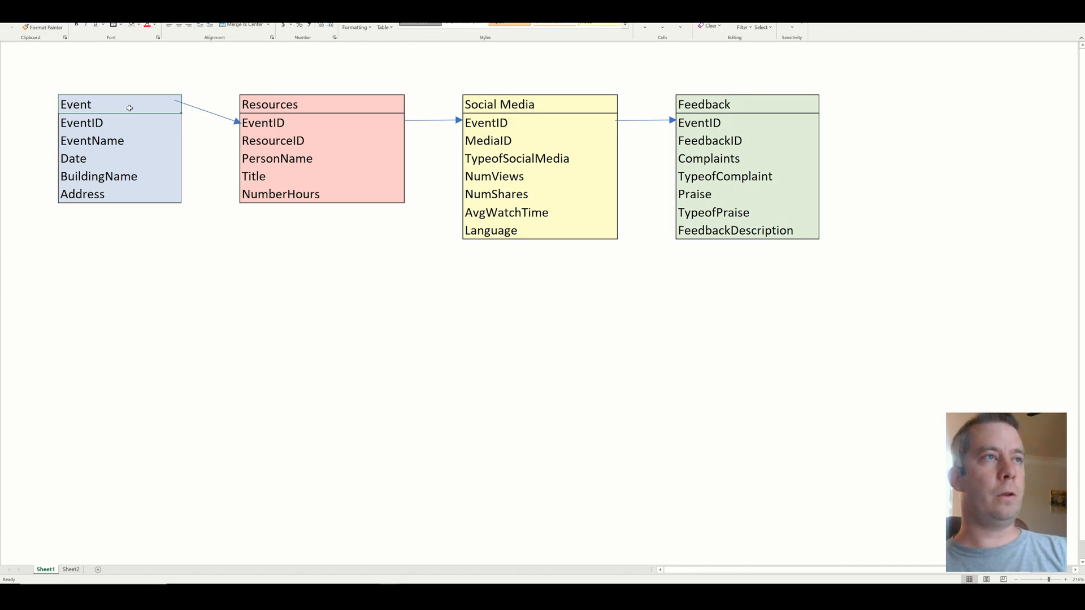
Link Event, Resources, Social Media and Feedback tables with connecting arrows through EventID
click(105, 570)
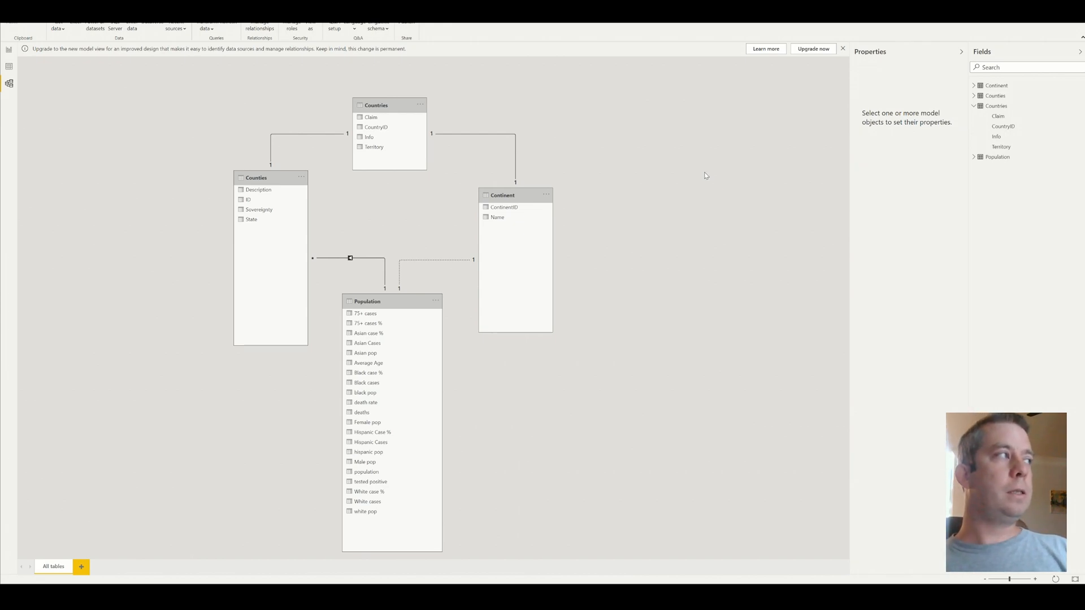
mouse_move(8, 46)
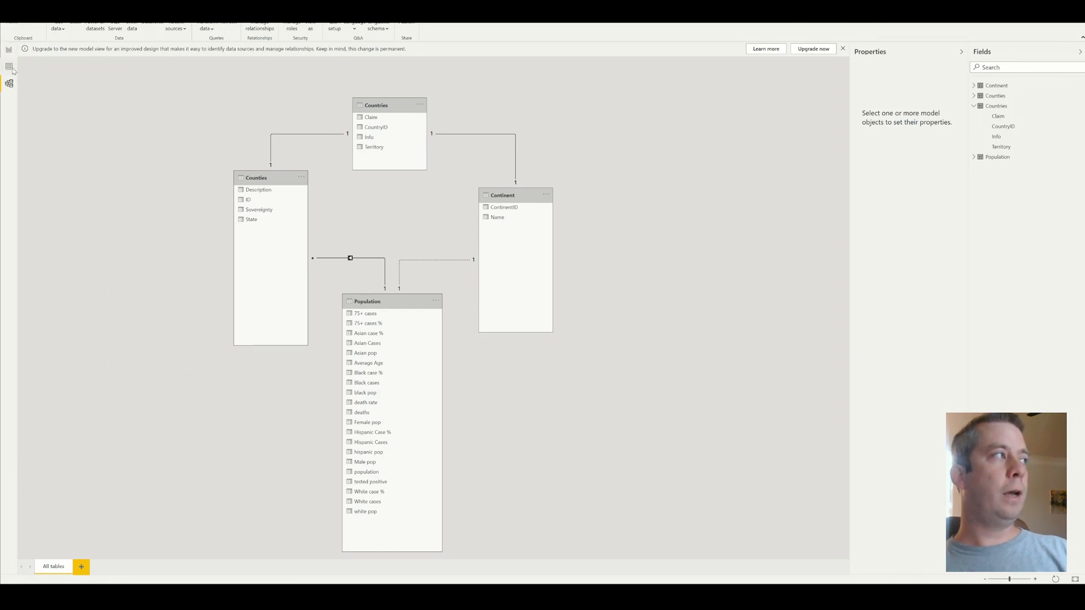
click(11, 83)
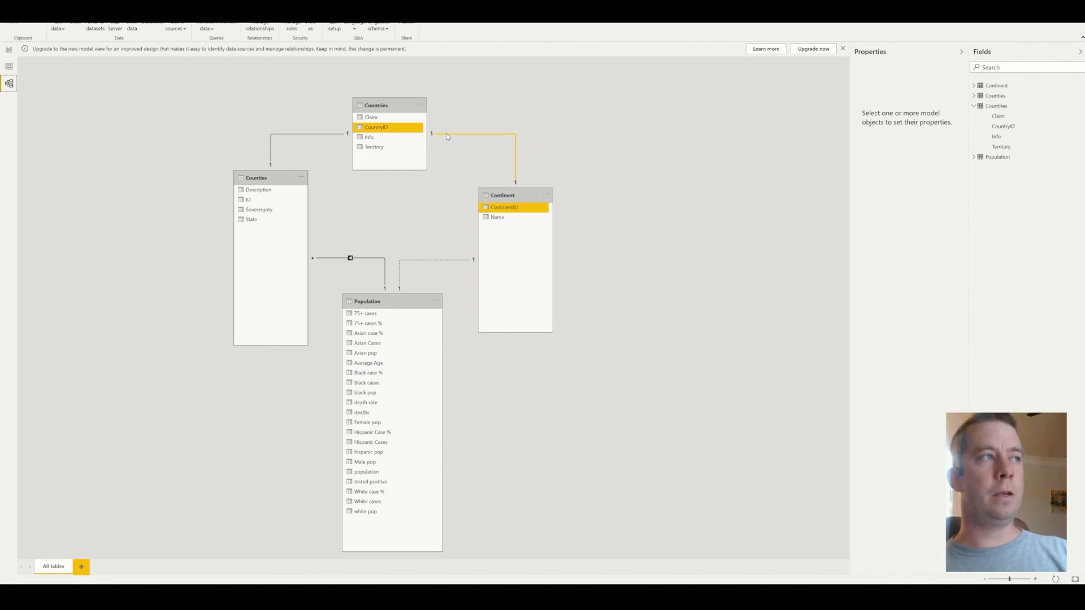
click(329, 264)
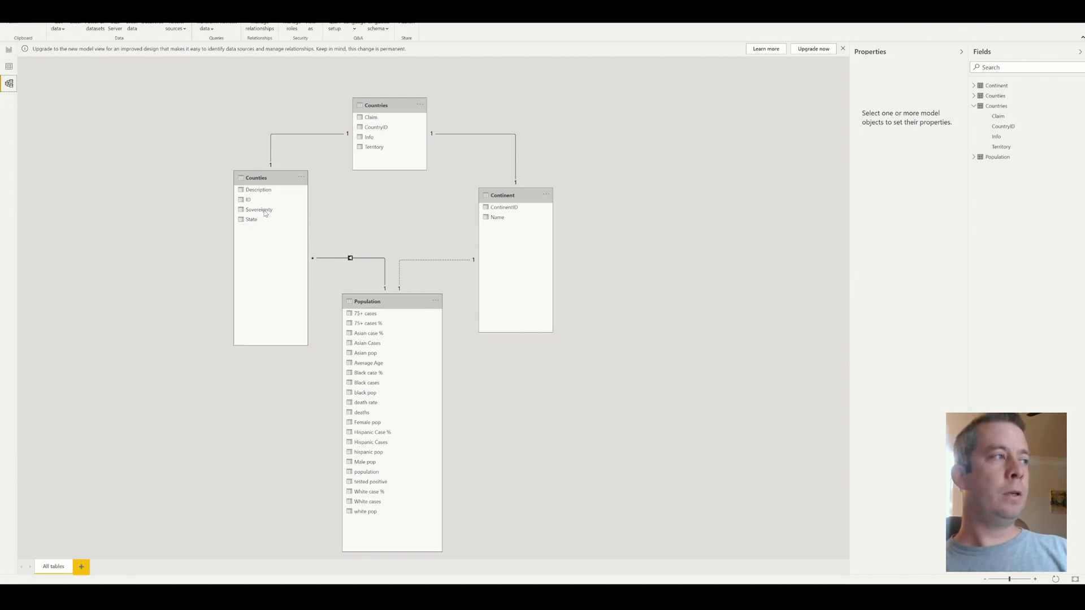
mouse_move(354, 559)
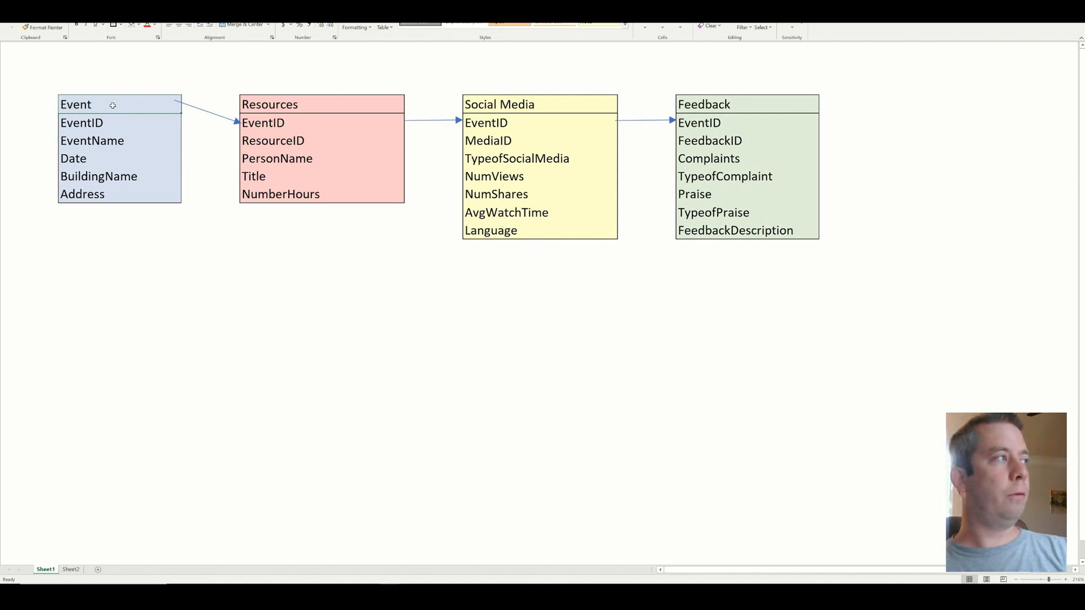
mouse_move(129, 107)
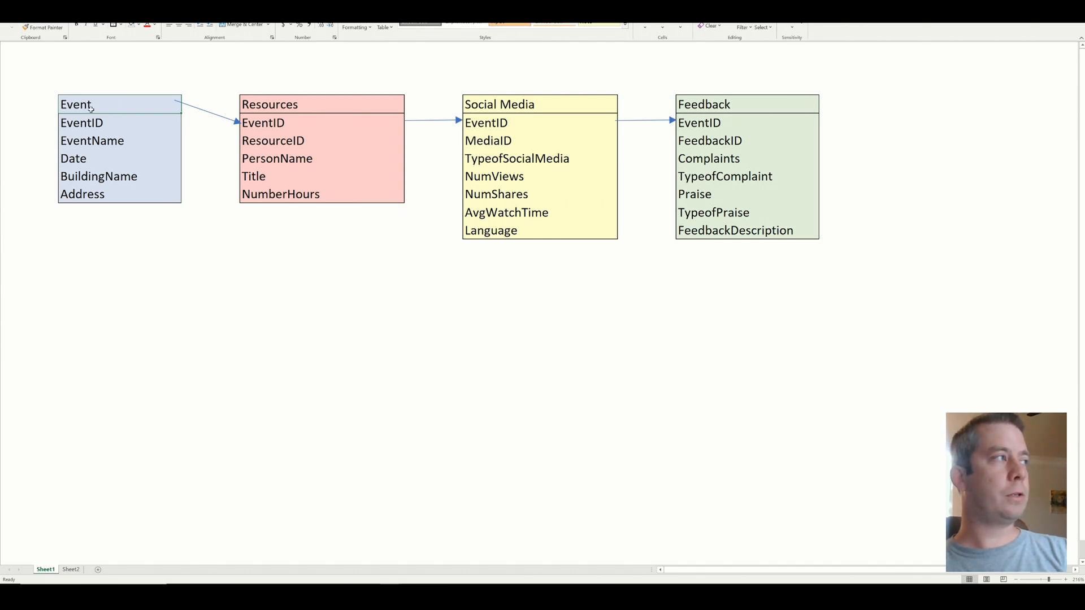
mouse_move(95, 111)
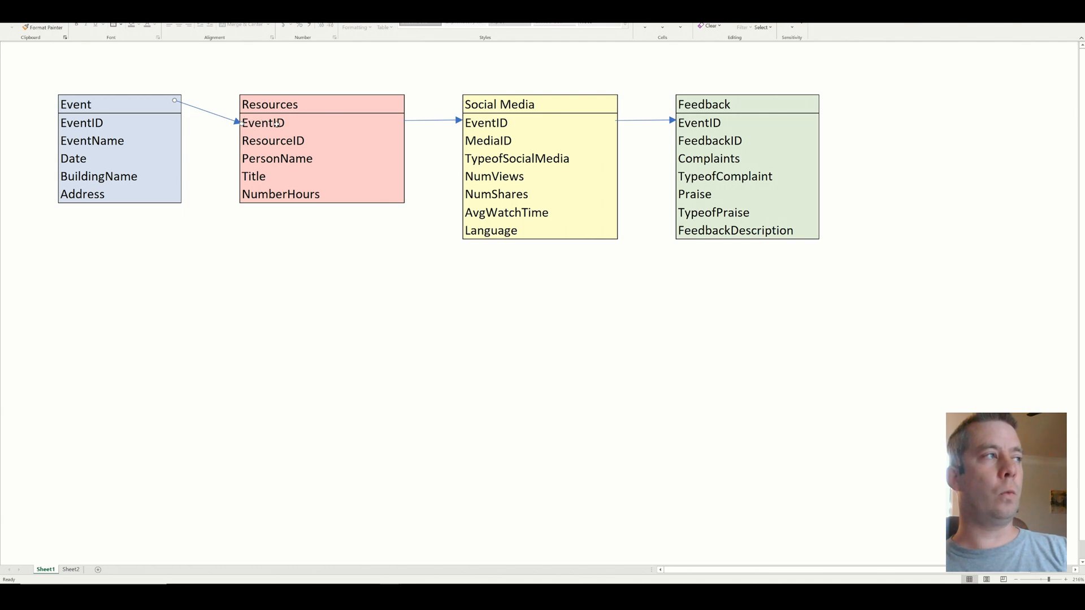
mouse_move(436, 106)
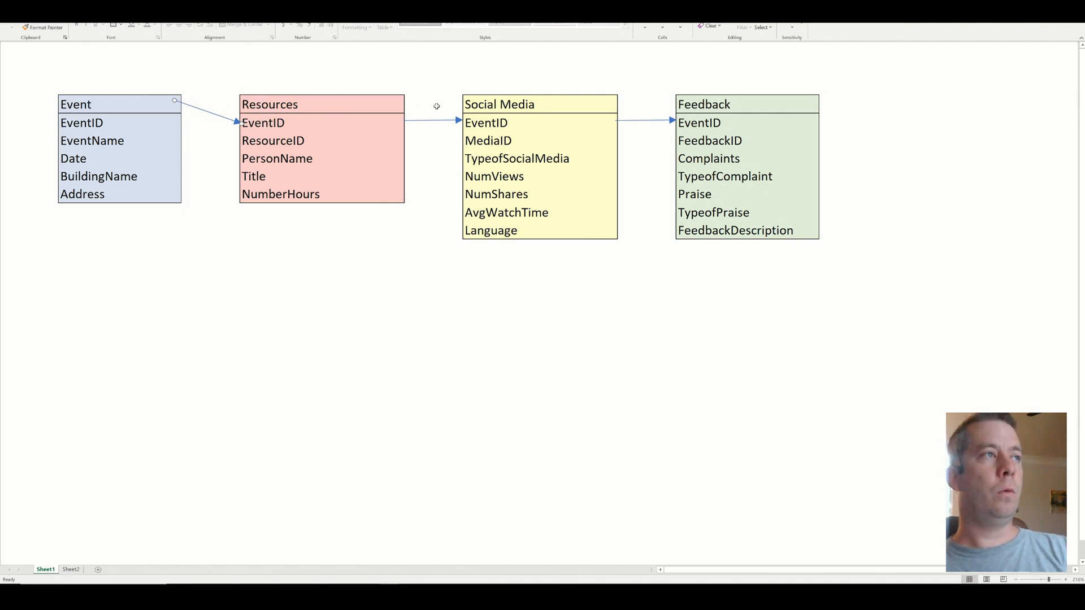
mouse_move(180, 116)
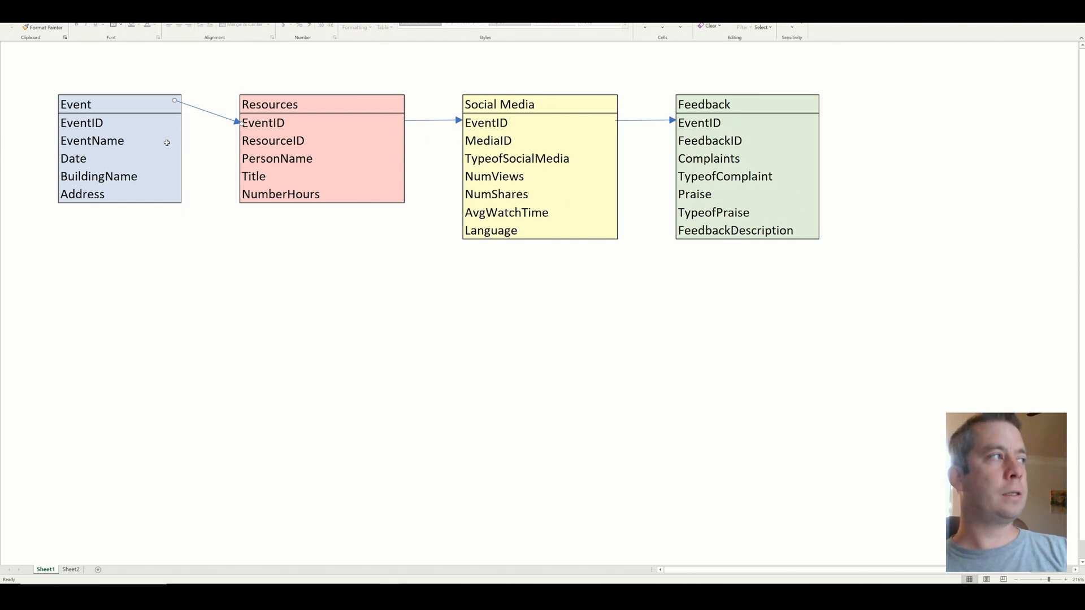
mouse_move(145, 131)
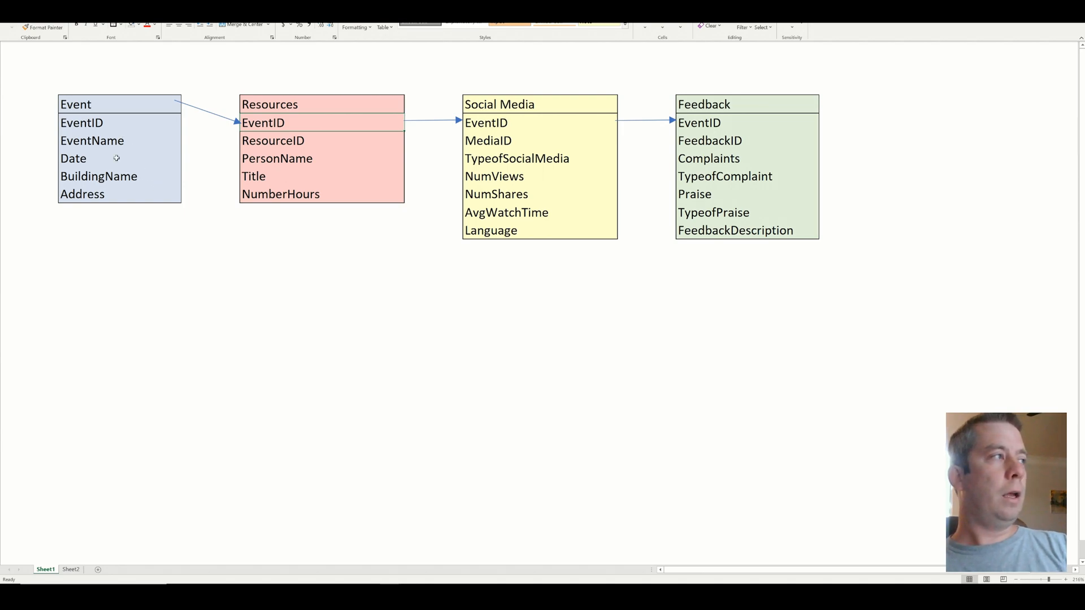
mouse_move(133, 134)
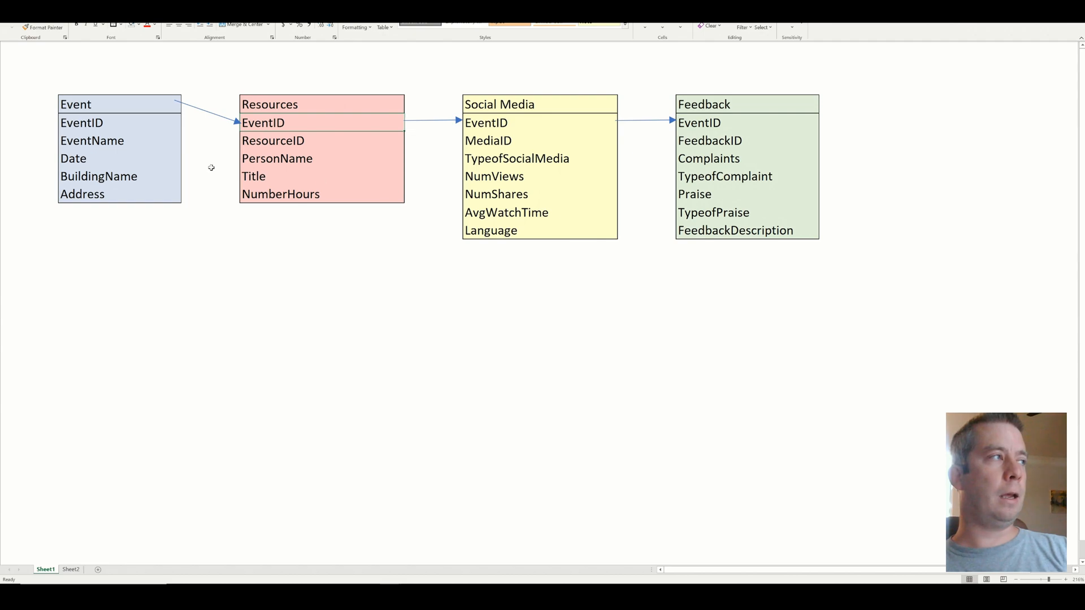
mouse_move(131, 141)
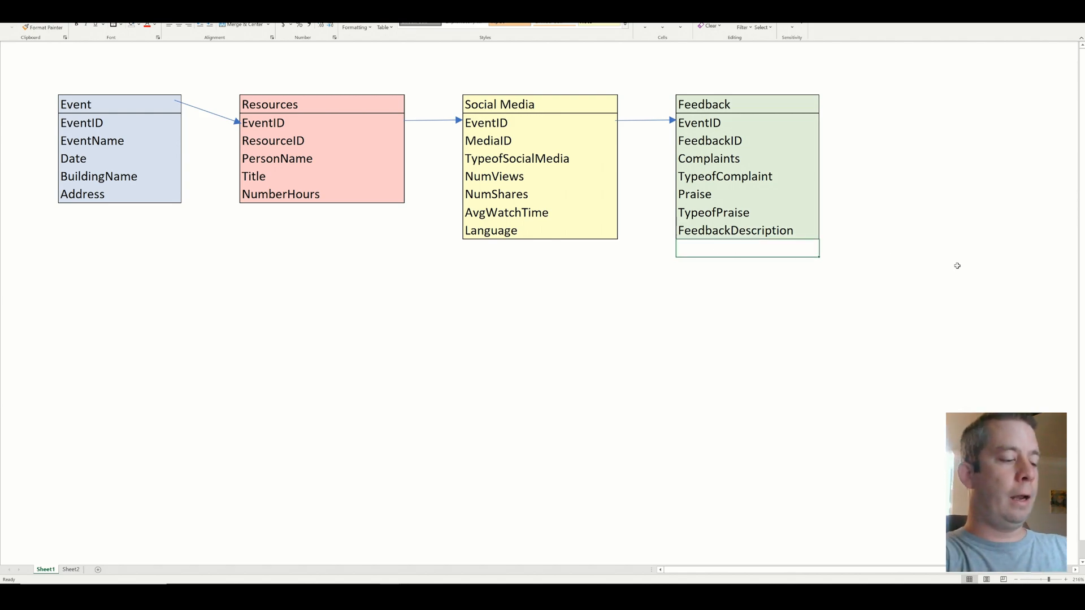
Enter 'Rating' as a new field below FeedbackDescription in the Feedback table
text(Rating)
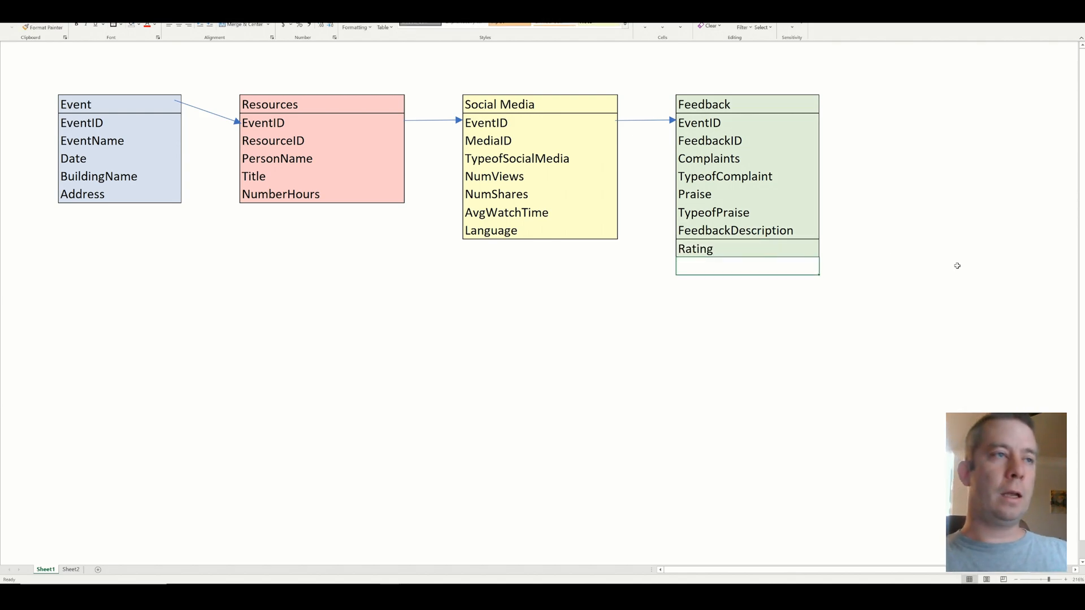